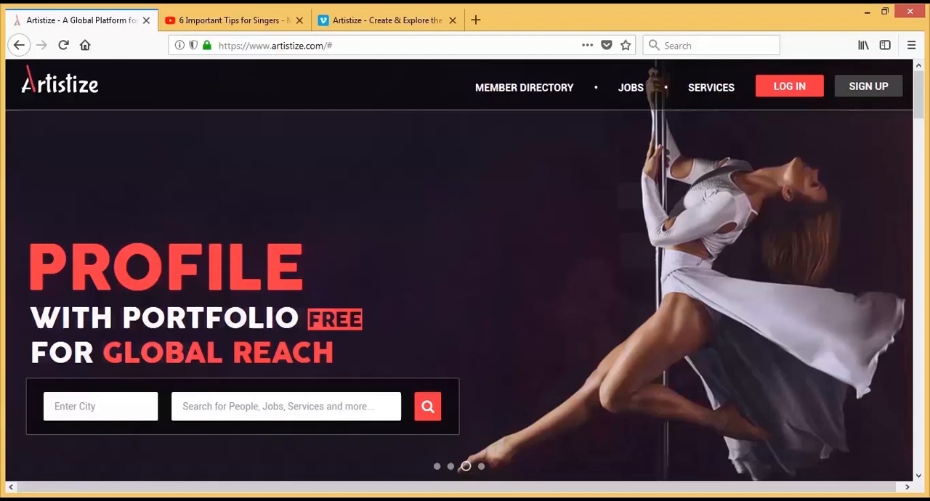
Log in to Artistize with the account email and password
left_click(789, 86)
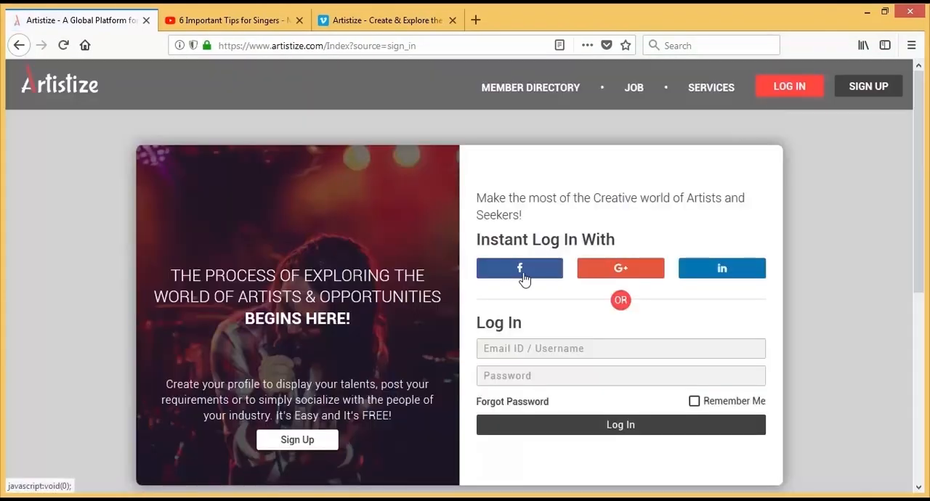
mouse_move(650, 317)
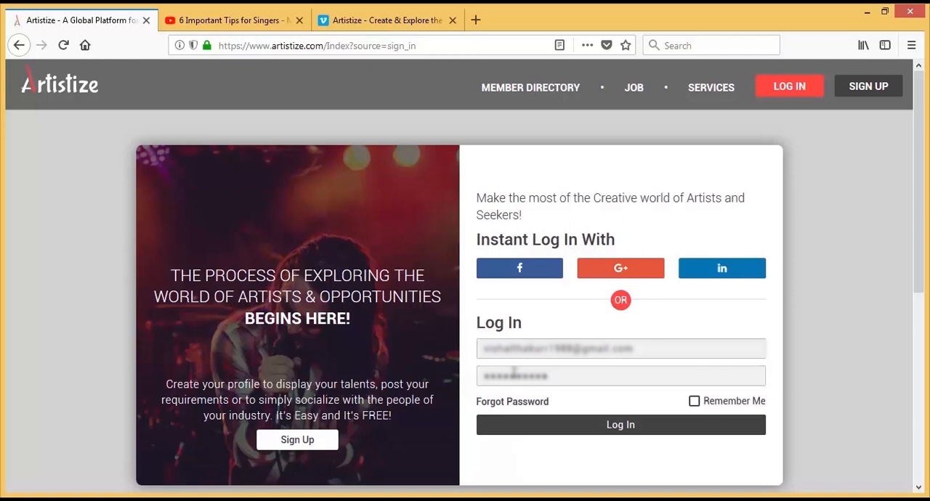
left_click(620, 425)
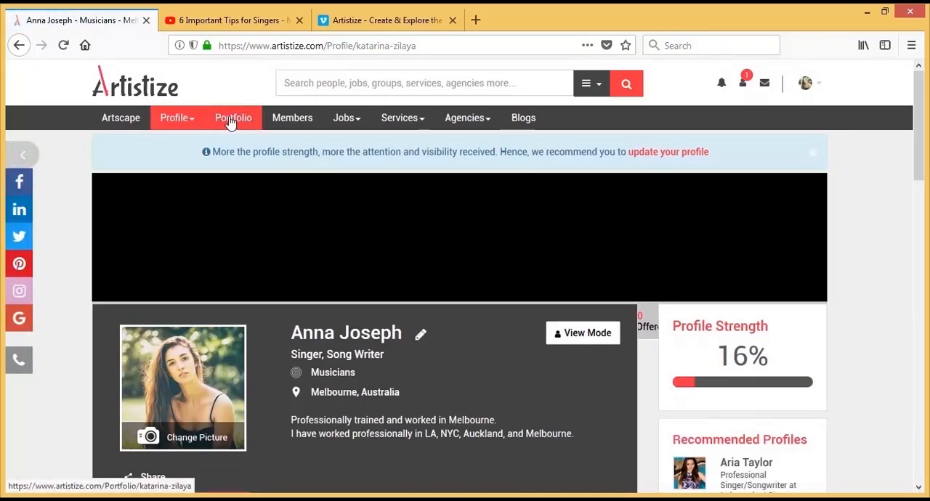
Go to the empty Portfolio page and start a new project with Add Project
left_click(233, 117)
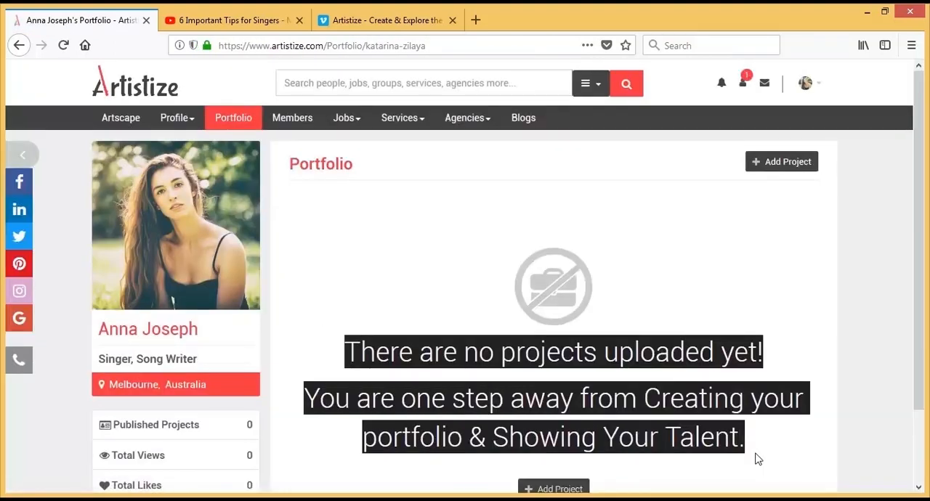
mouse_move(783, 186)
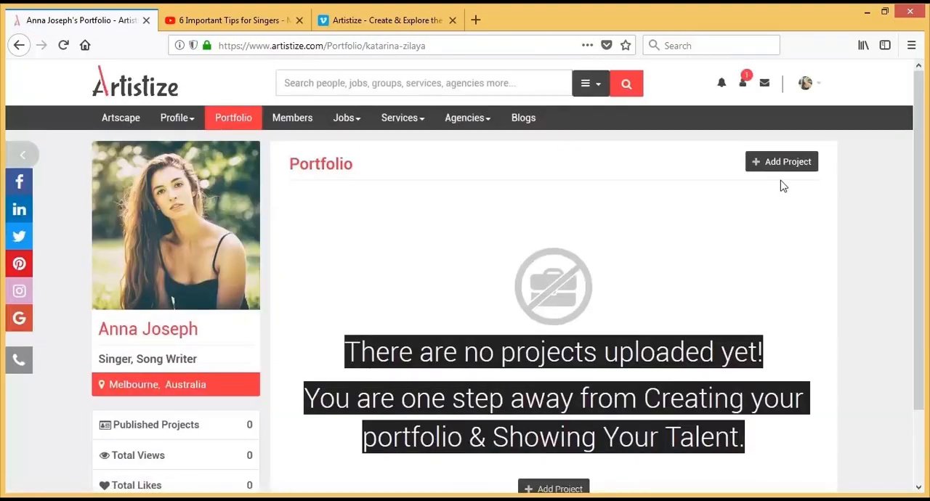
left_click(781, 161)
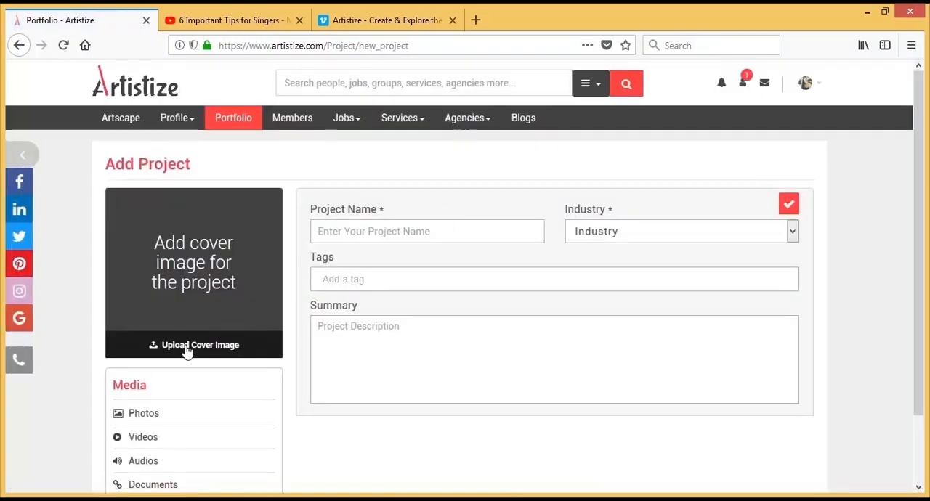
Upload photo file 01 as the project cover image and crop it
left_click(193, 344)
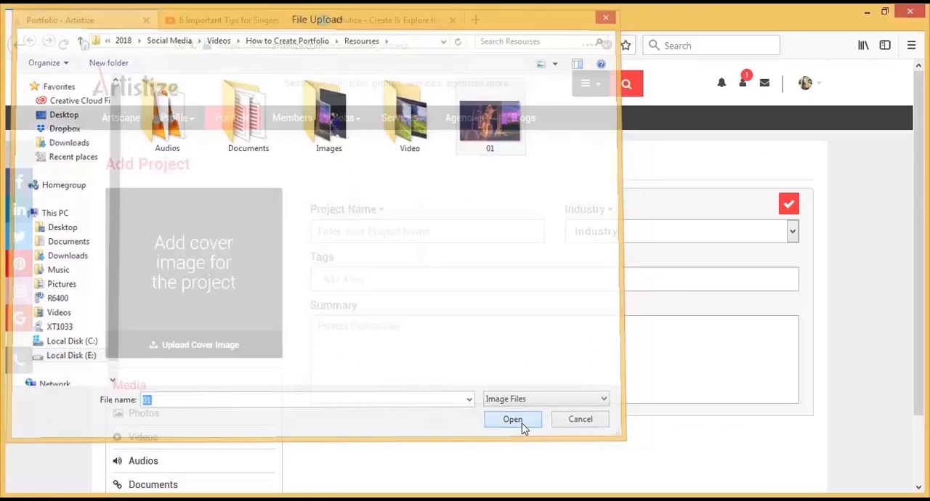
left_click(512, 419)
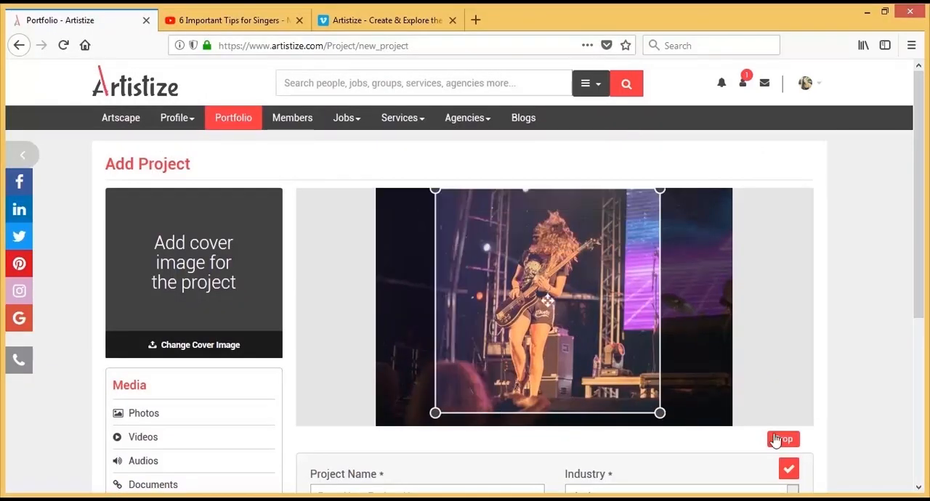
left_click(783, 440)
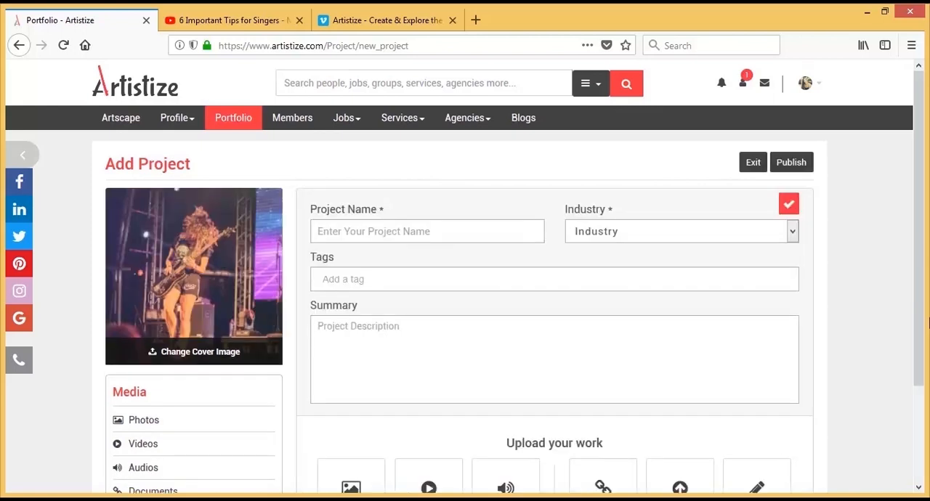
Name the project 'My New Year's Performance' under Musicians, add tags and summary, and save
type("My New Year's Performance")
type("2")
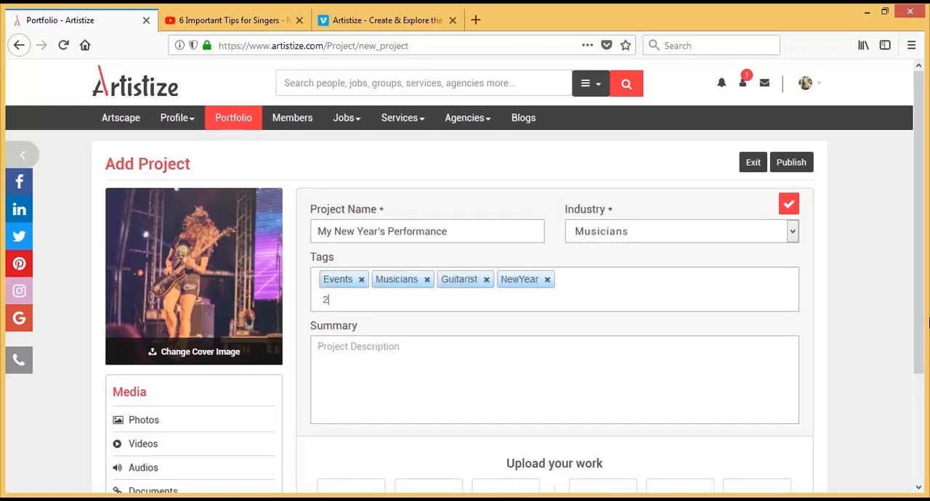
type("These are few of my work links, some media files from the New Year's event. It was a huge eb")
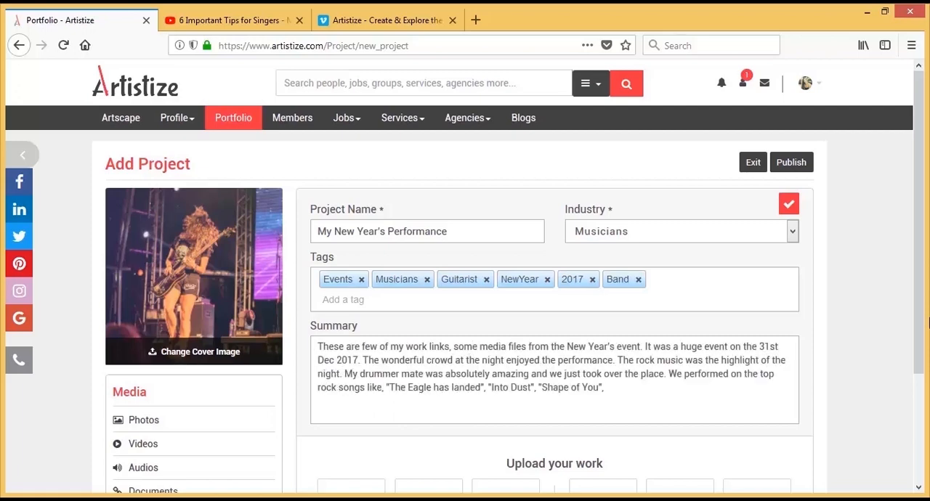
type("\"Show me a leader\", and more on the audience demand. I with my team had a blast at the event.")
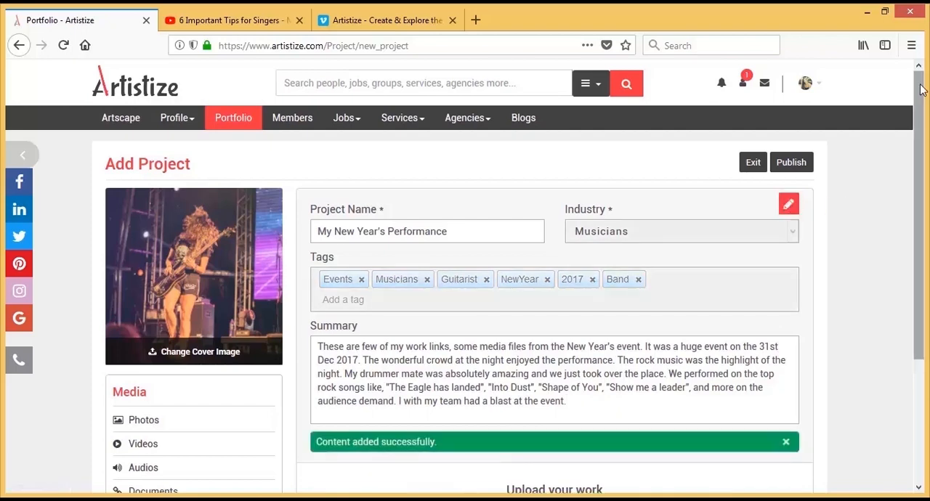
Upload four concert photos and title the first one 'Rock and Roll'
scroll("down", 3)
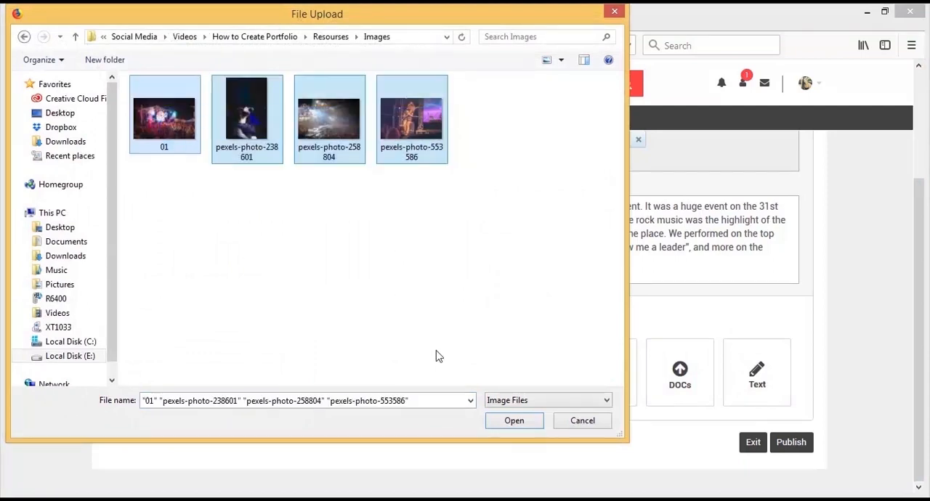
left_click(514, 420)
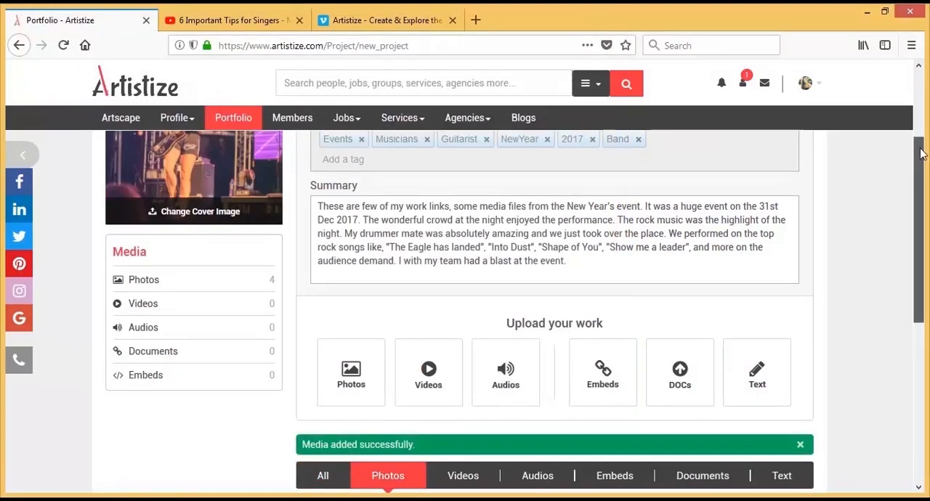
scroll("down", 3)
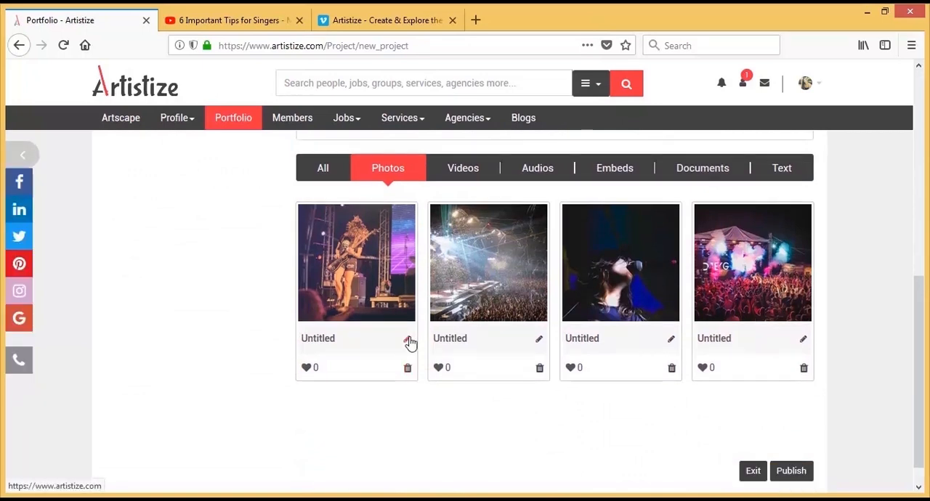
type("Rock and Roll")
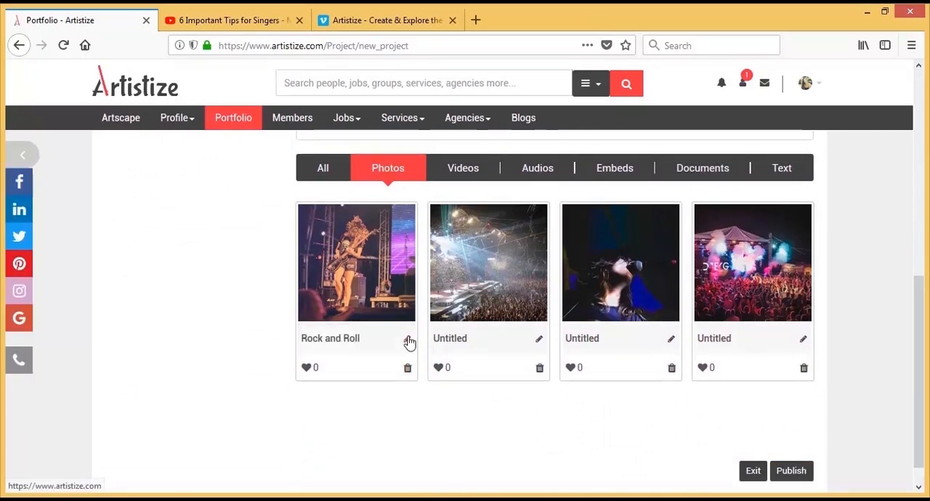
mouse_move(500, 350)
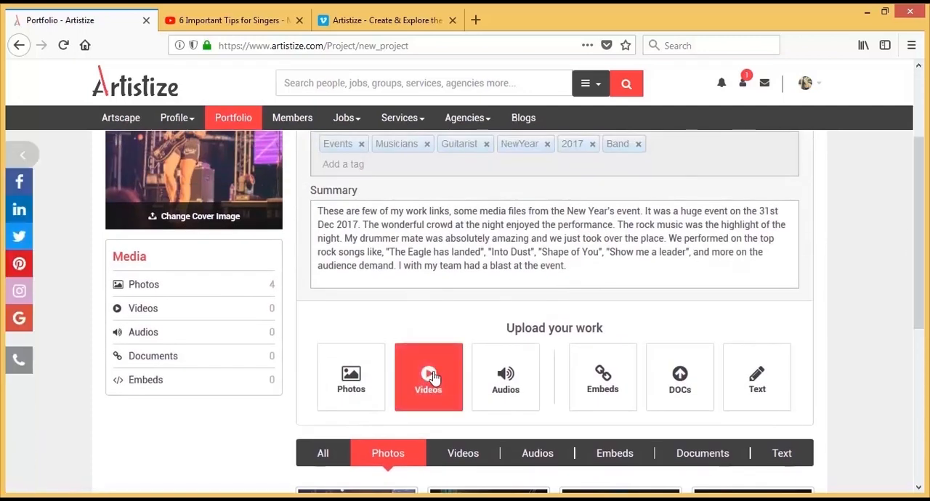
Upload two SampleVideo files to the project's videos
left_click(428, 376)
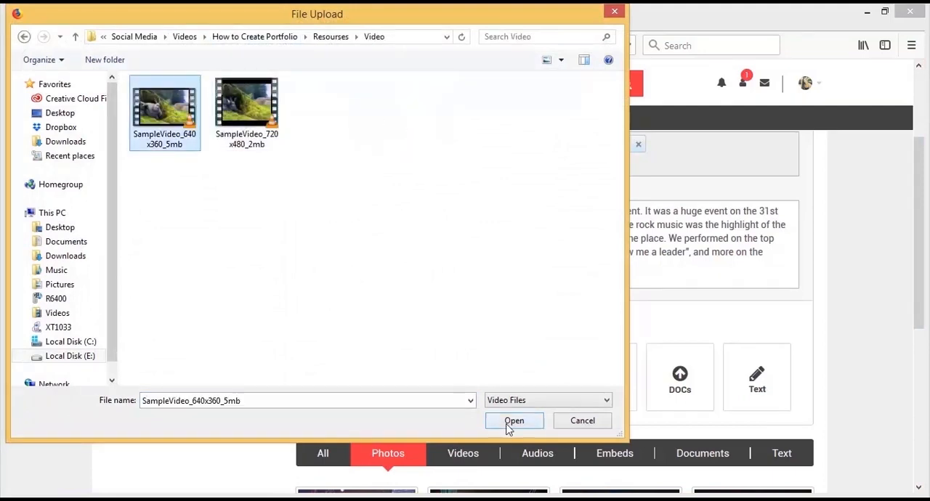
left_click(514, 421)
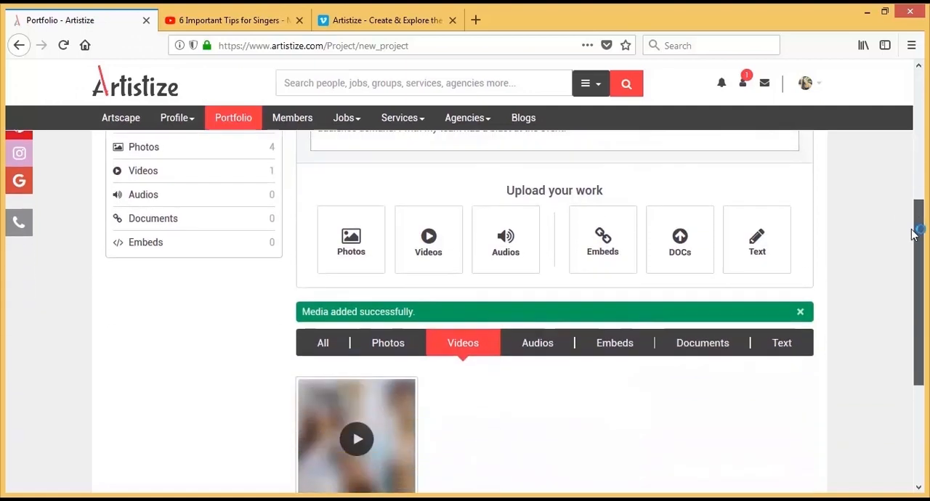
scroll("down", 3)
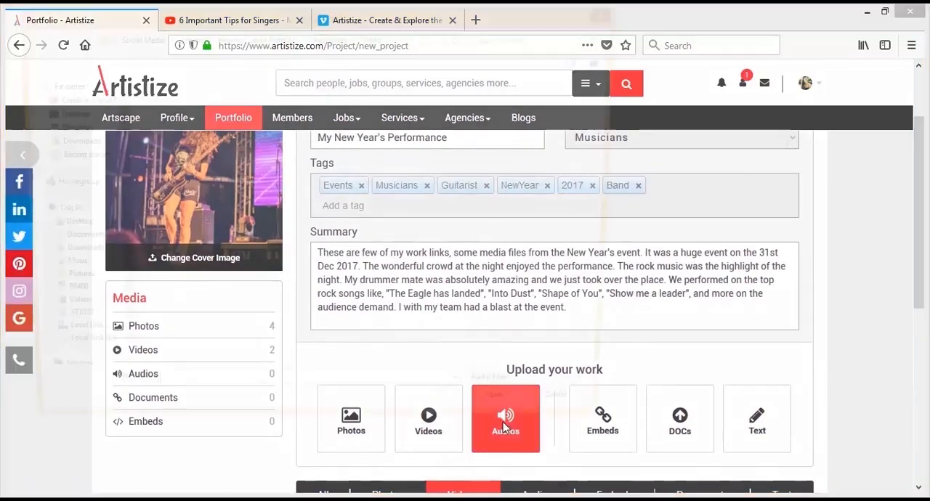
Upload two audio files, including Nikon Tips and Tricks
left_click(505, 418)
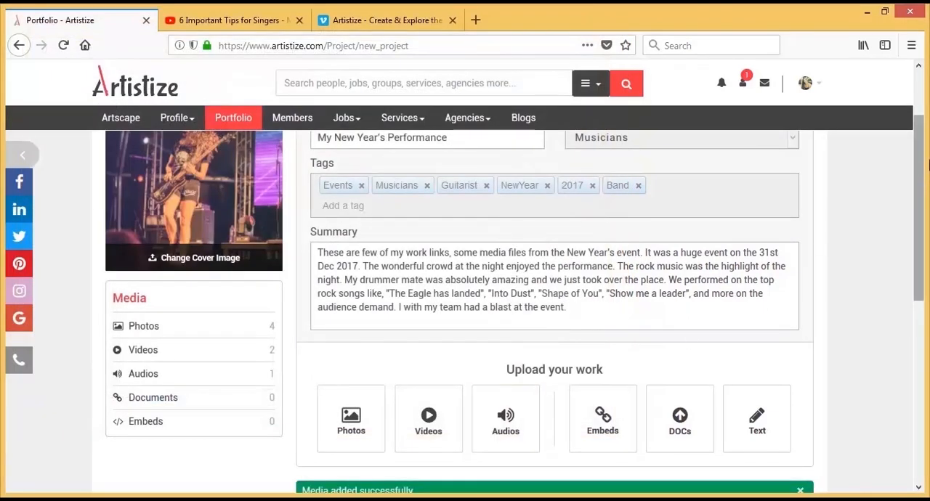
left_click(505, 418)
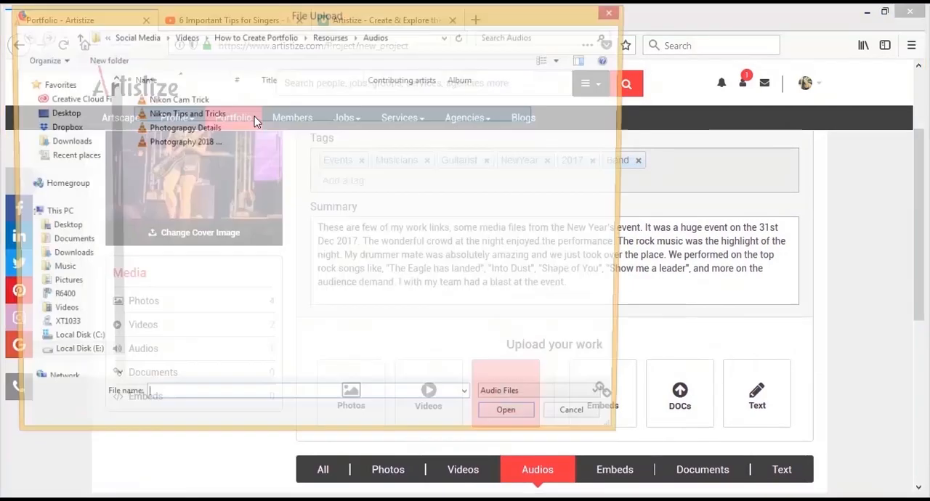
left_click(184, 114)
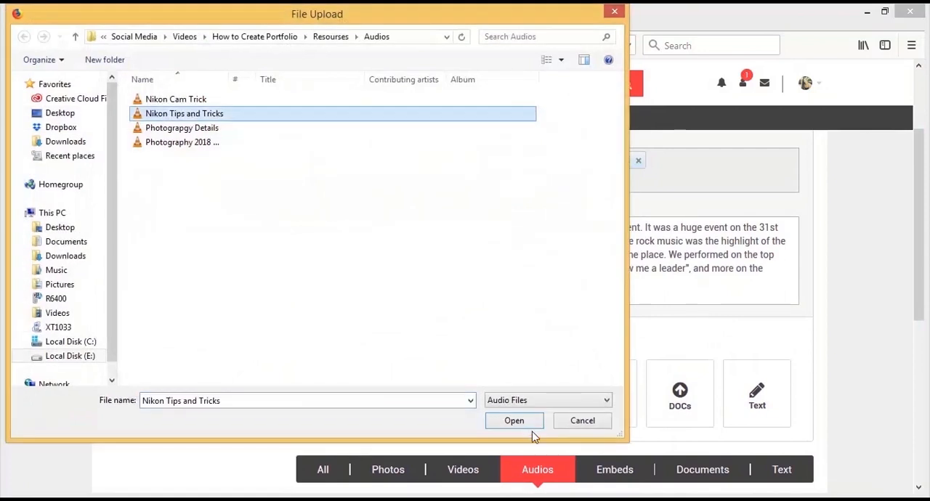
left_click(514, 421)
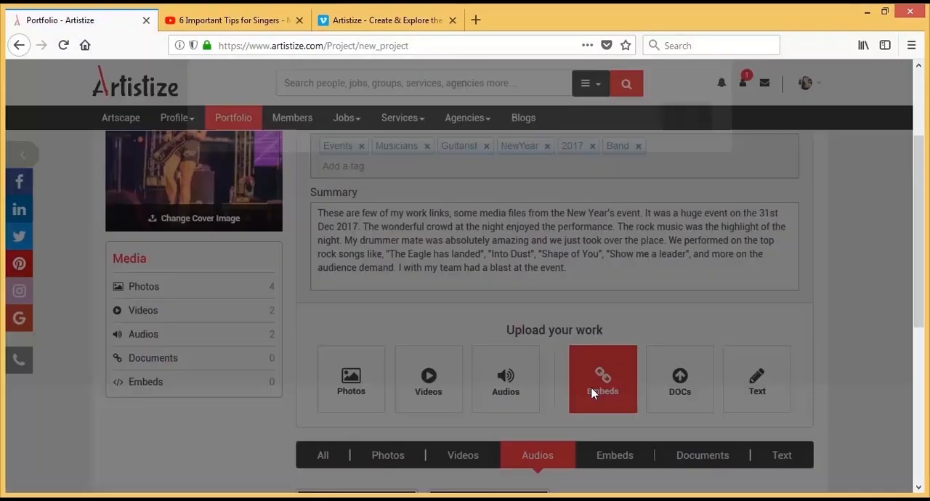
left_click(602, 378)
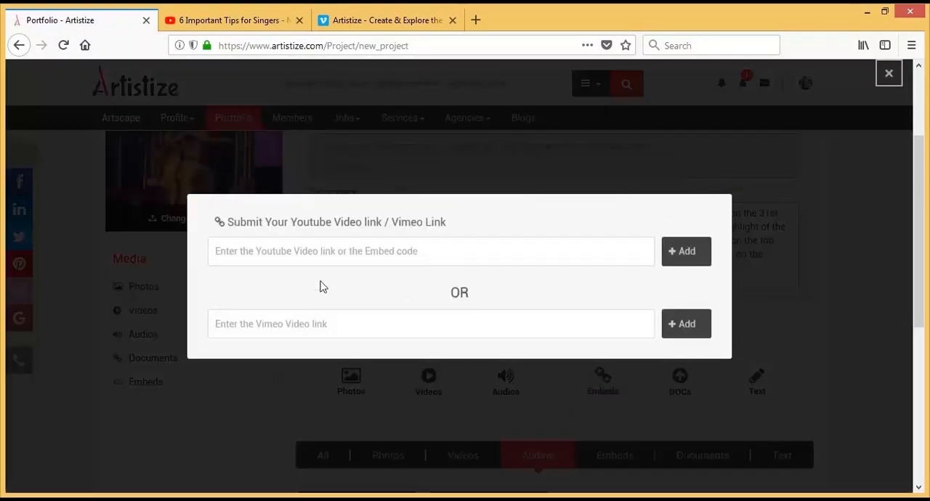
left_click(233, 20)
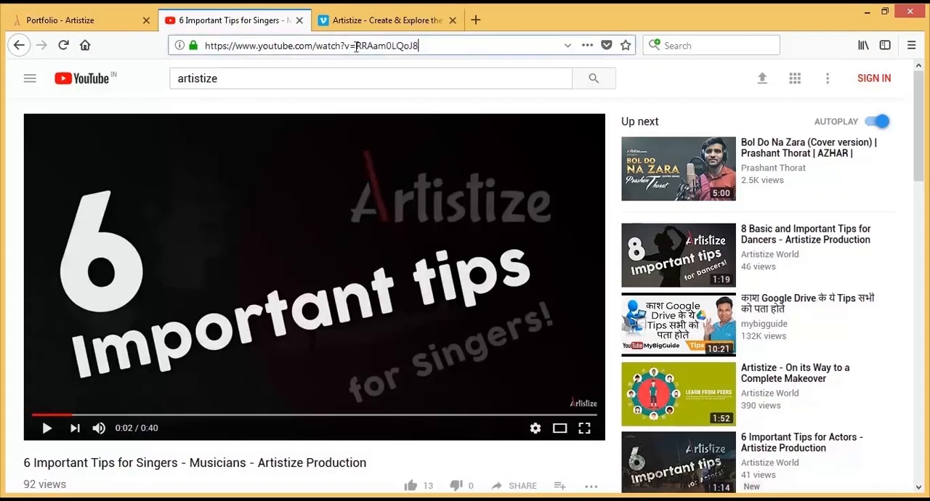
left_click(73, 19)
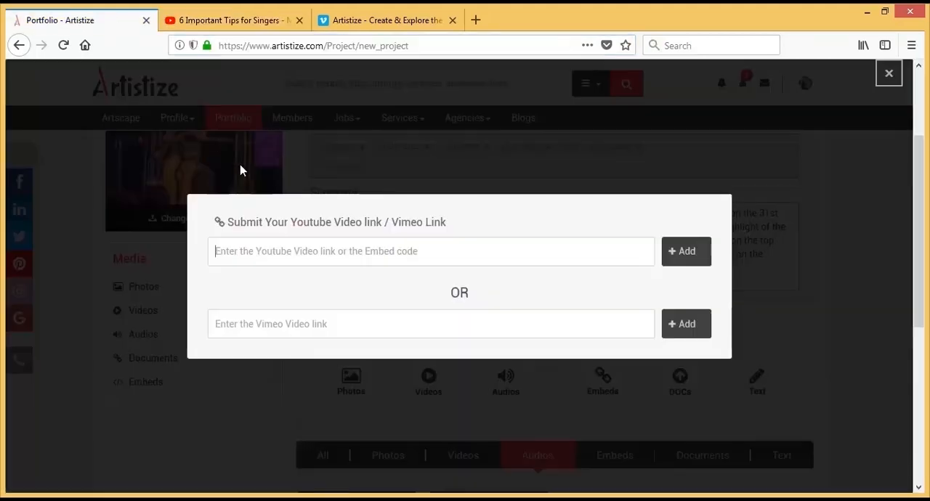
type("https://www.youtube.com/watch?v=RRAam0LQoJ8")
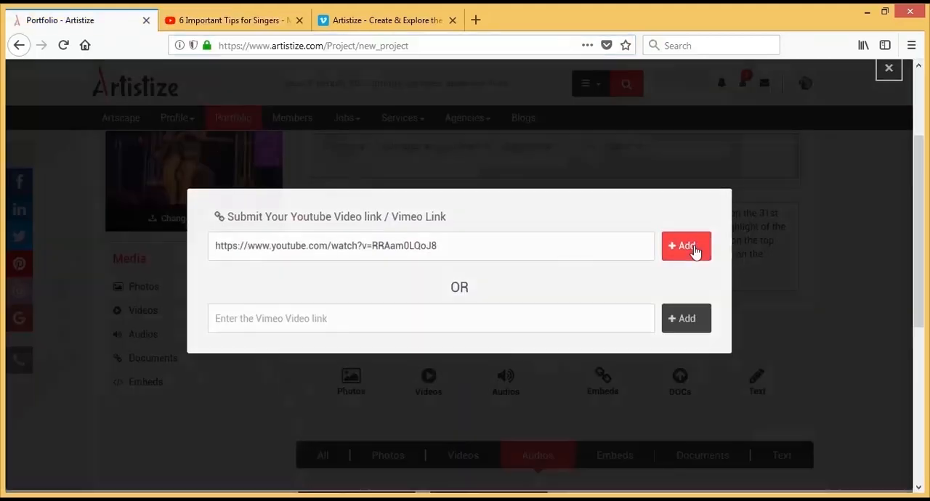
left_click(685, 246)
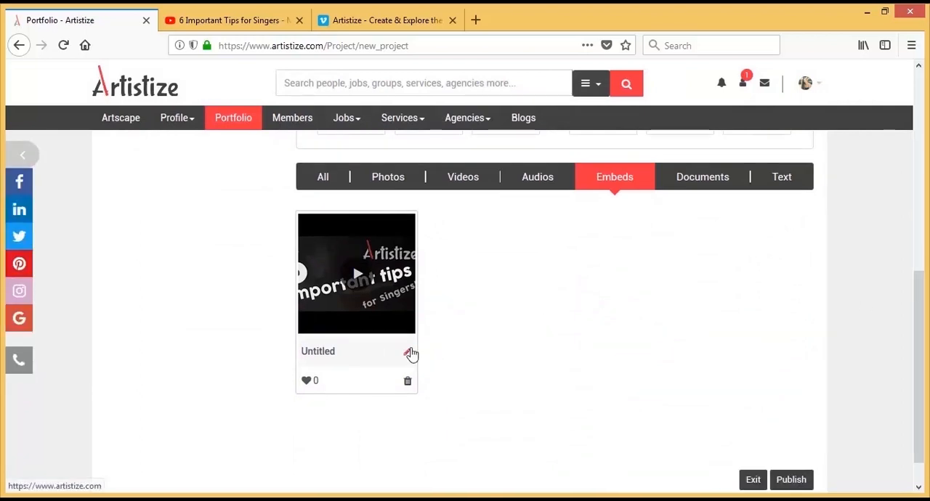
left_click(411, 353)
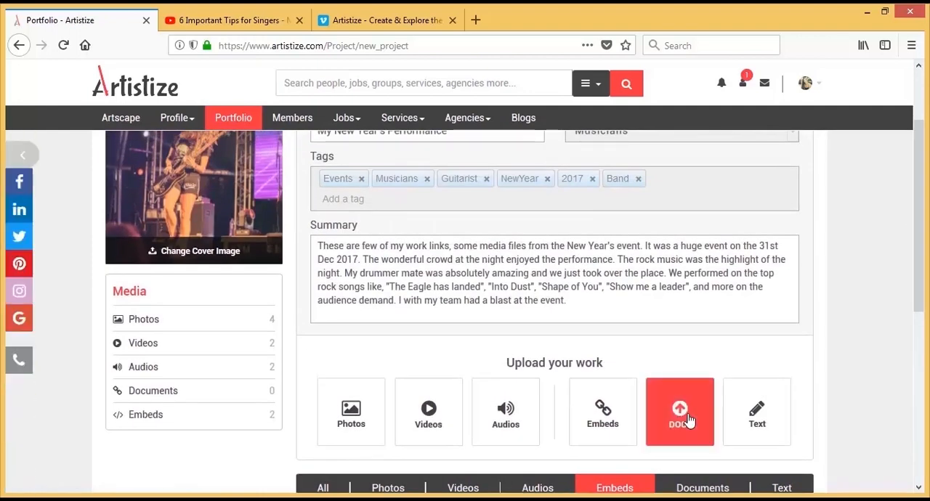
Upload four document files through the DOCs button
left_click(680, 412)
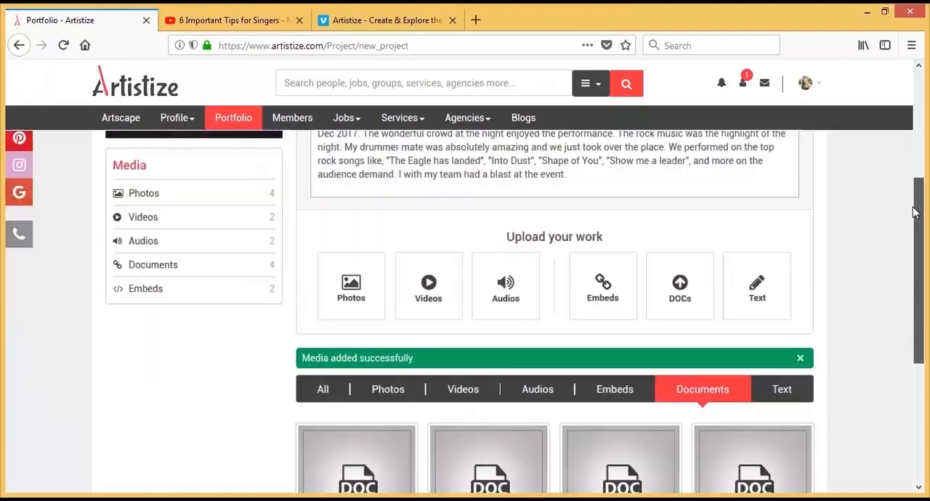
scroll("down", 3)
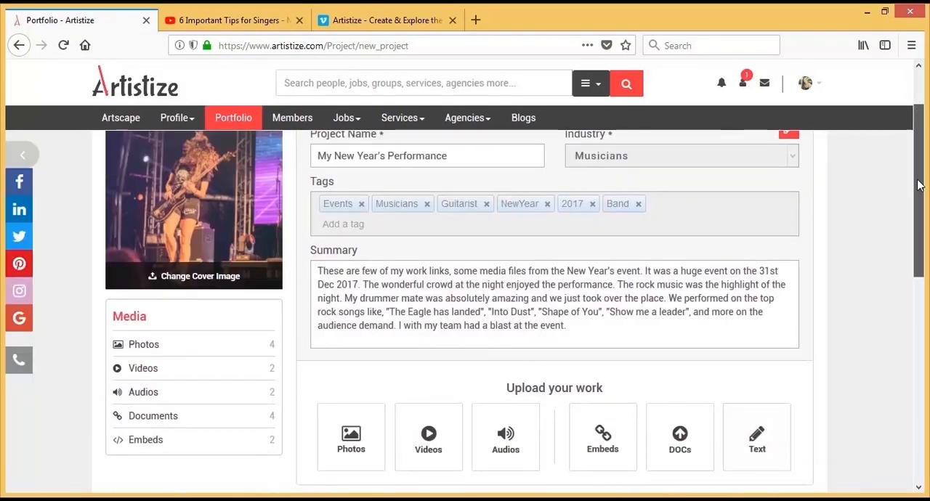
Submit a text entry with the short description about yourself or your project
left_click(757, 436)
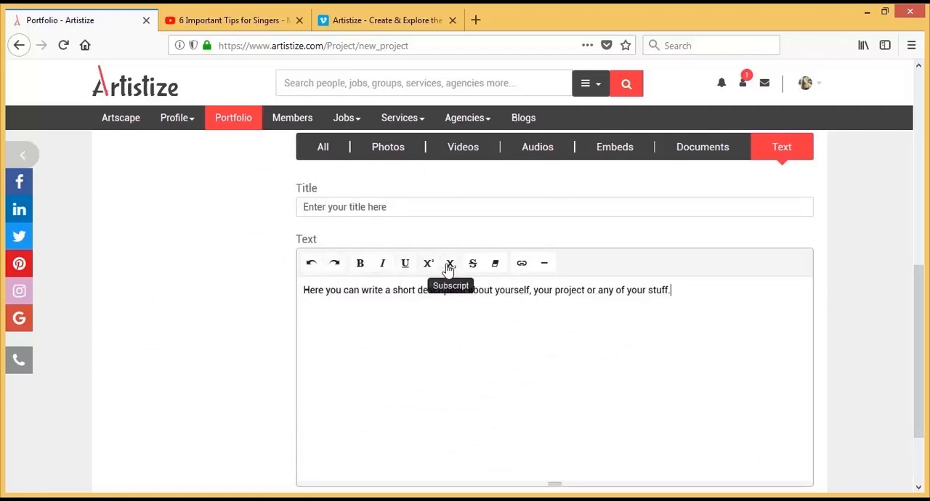
scroll("down", 3)
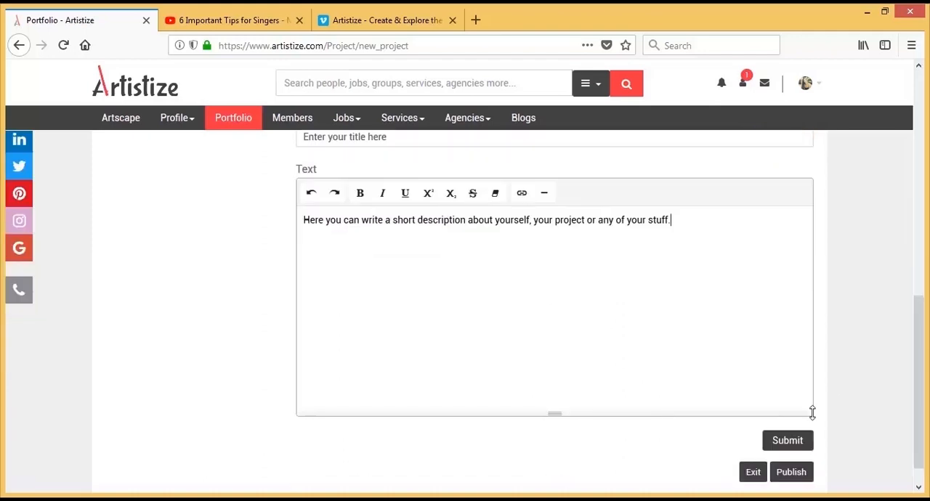
left_click(787, 440)
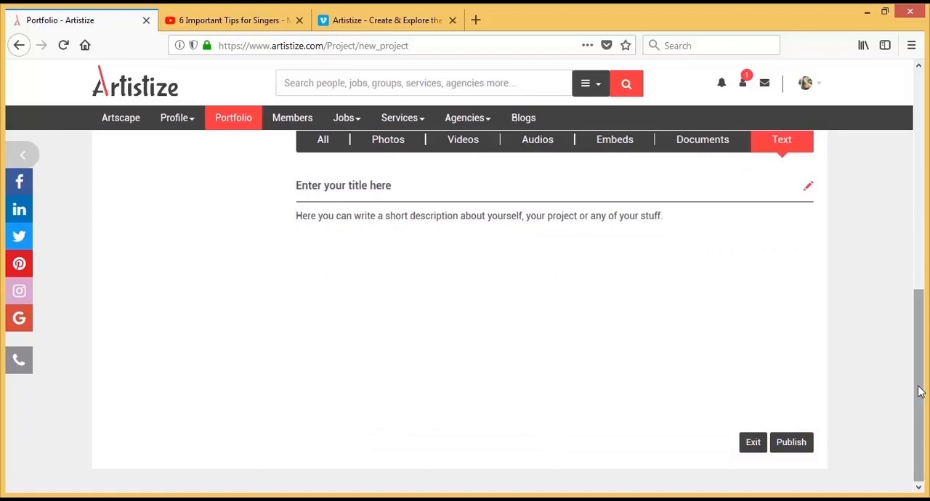
Publish the My New Year's Performance project and scroll its published page
left_click(791, 442)
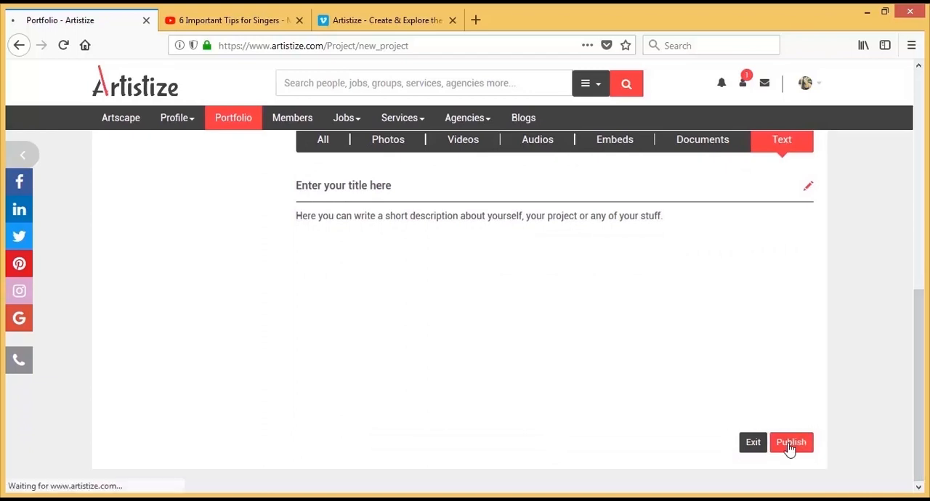
left_click(790, 442)
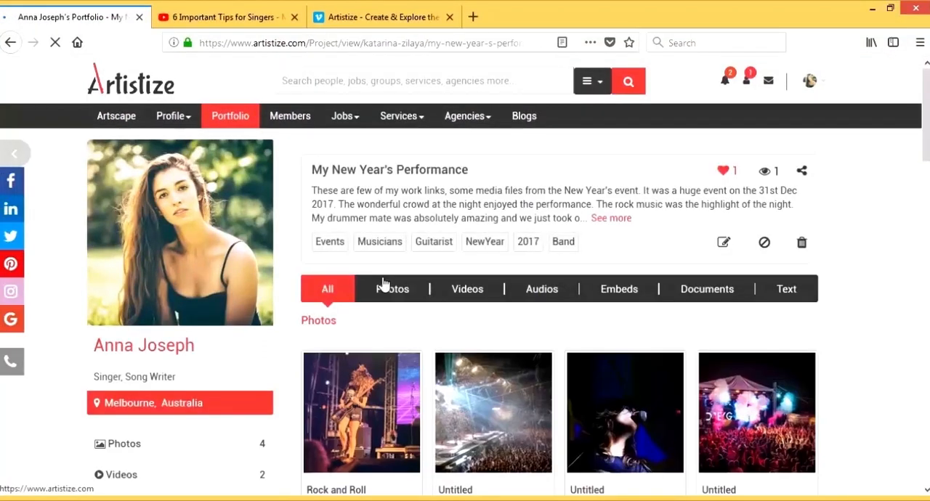
scroll("down", 3)
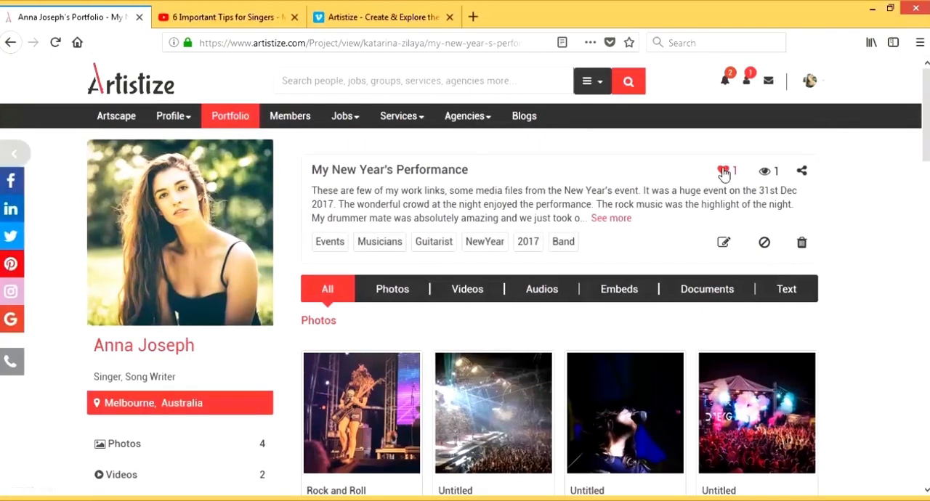
Check the project's likes, view count and sharing menu
left_click(723, 171)
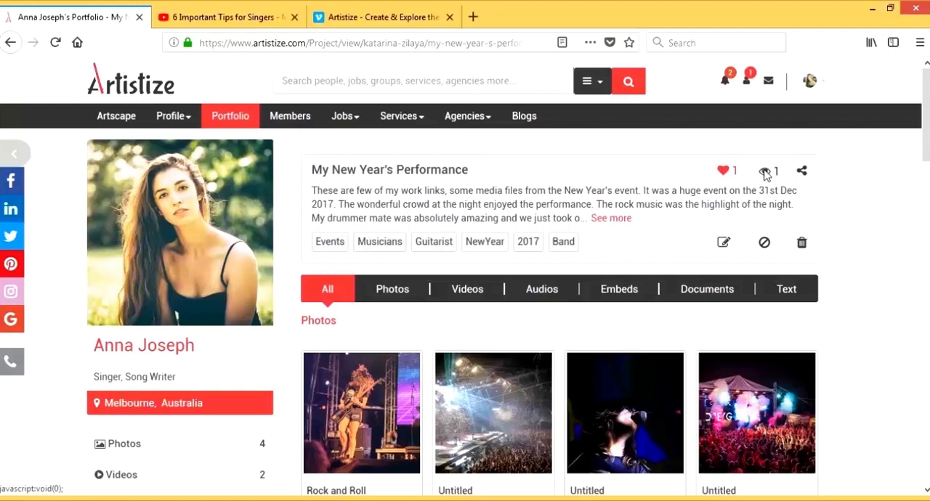
left_click(802, 171)
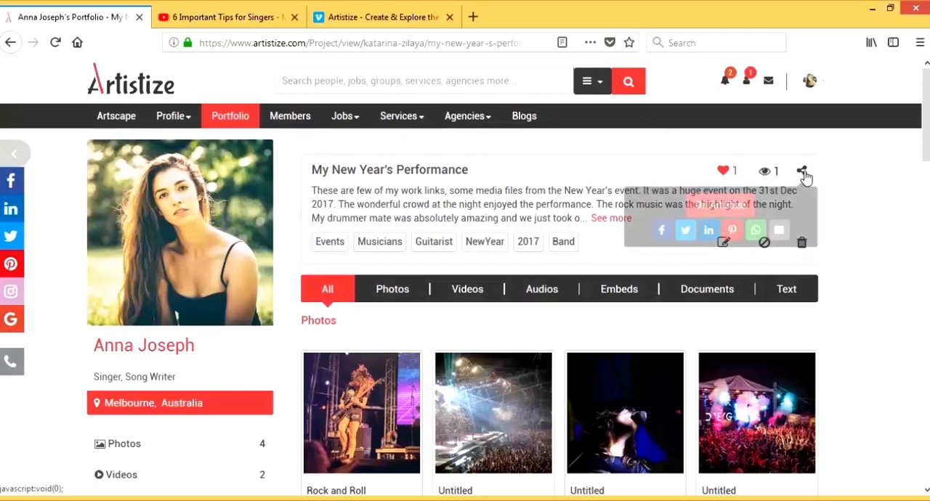
left_click(802, 171)
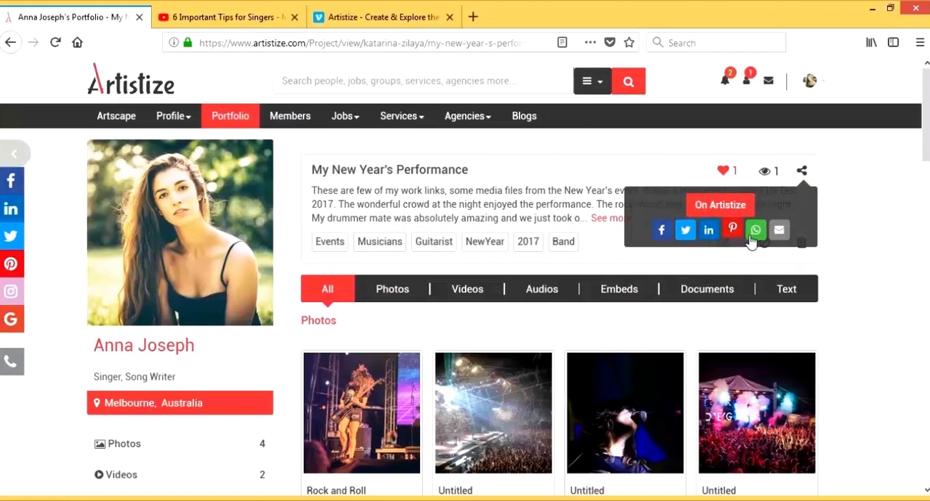
left_click(802, 171)
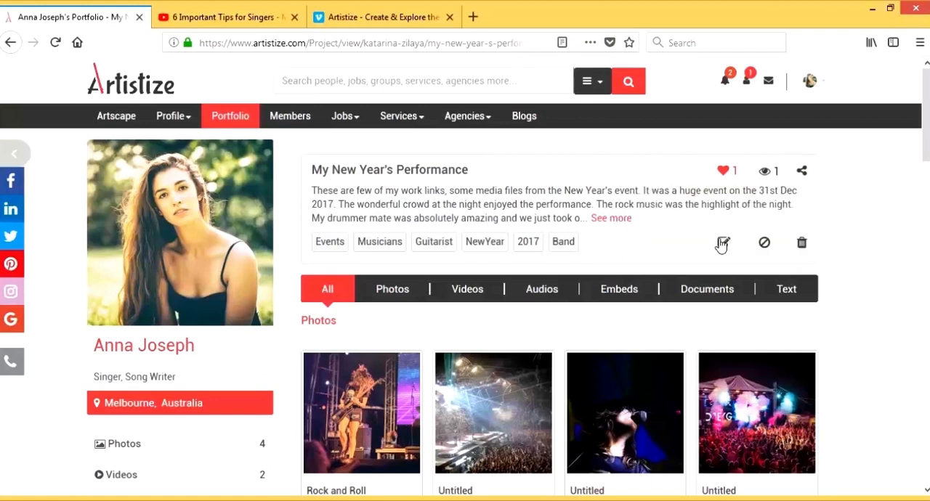
mouse_move(765, 242)
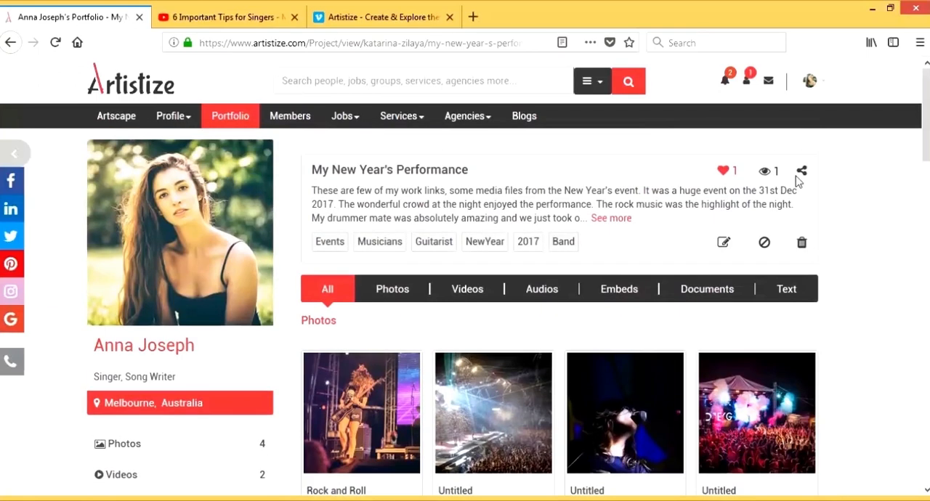
Post the project to Facebook with the message 'Check out my portfolio on Art…', then return to Artistize
left_click(802, 170)
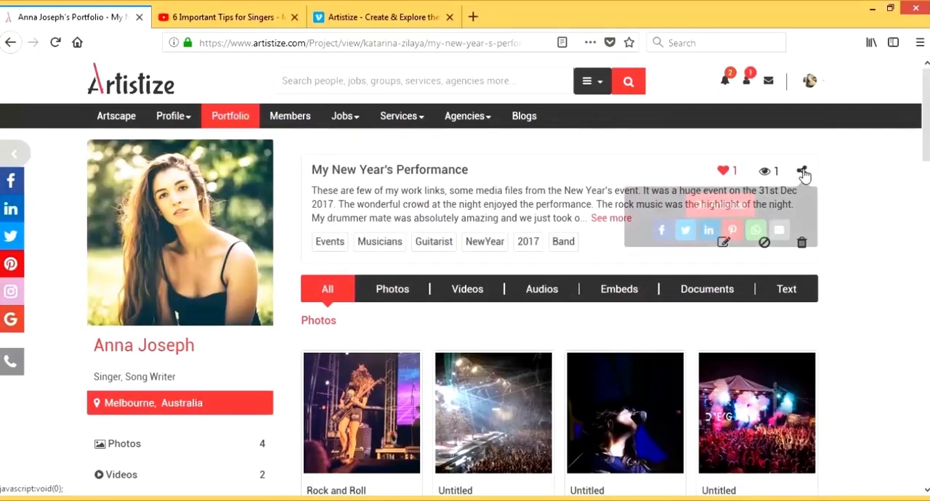
left_click(802, 170)
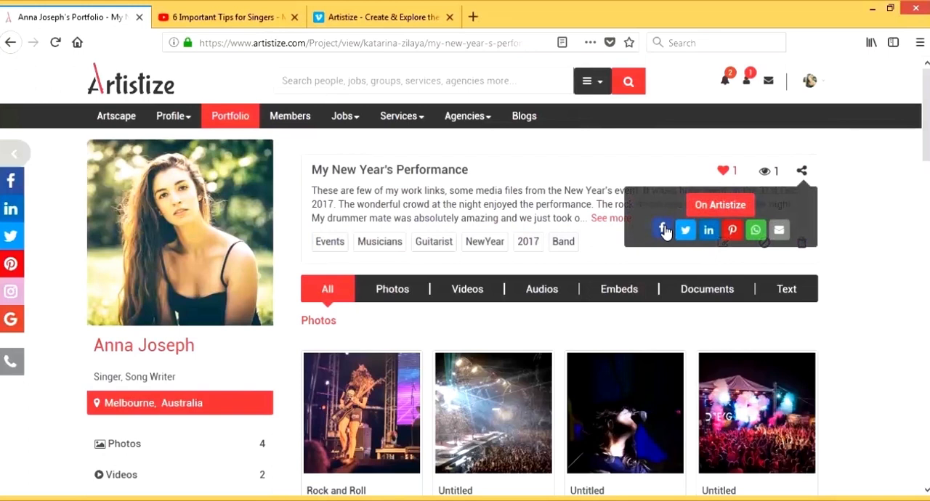
left_click(662, 230)
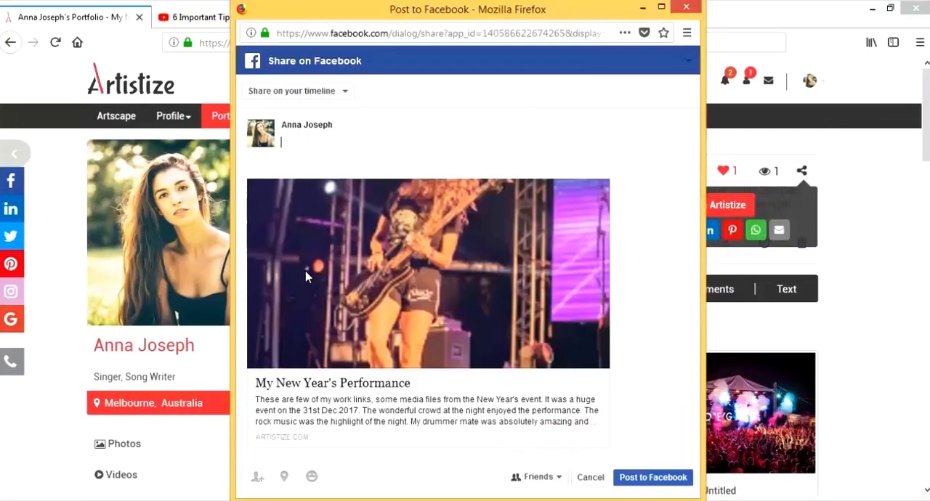
type("Check out my portfolio on Art")
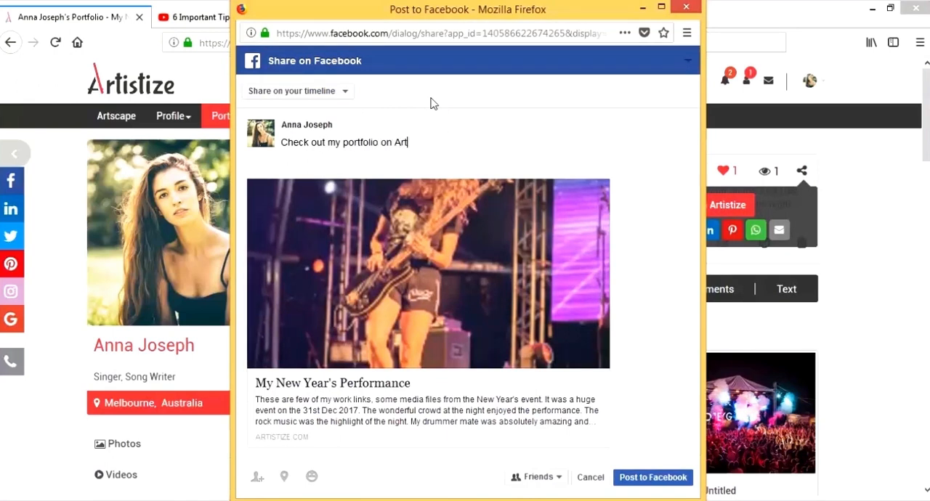
left_click(652, 478)
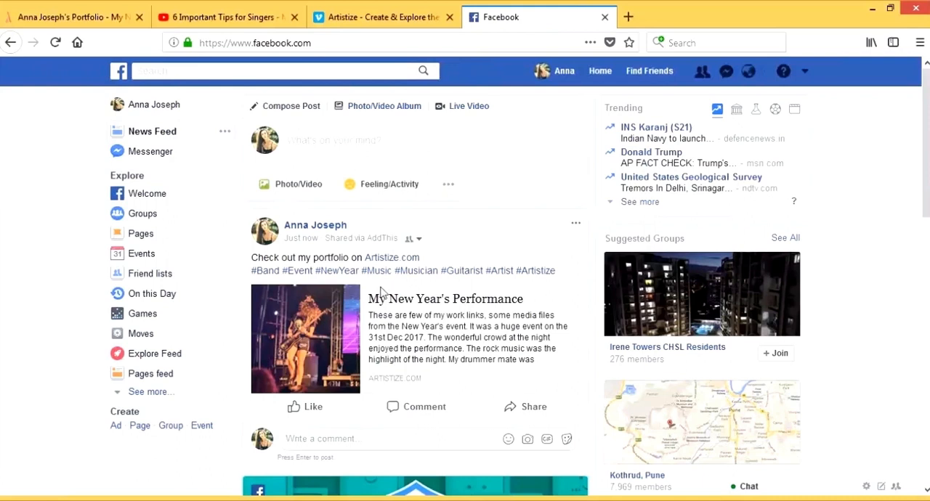
left_click(392, 257)
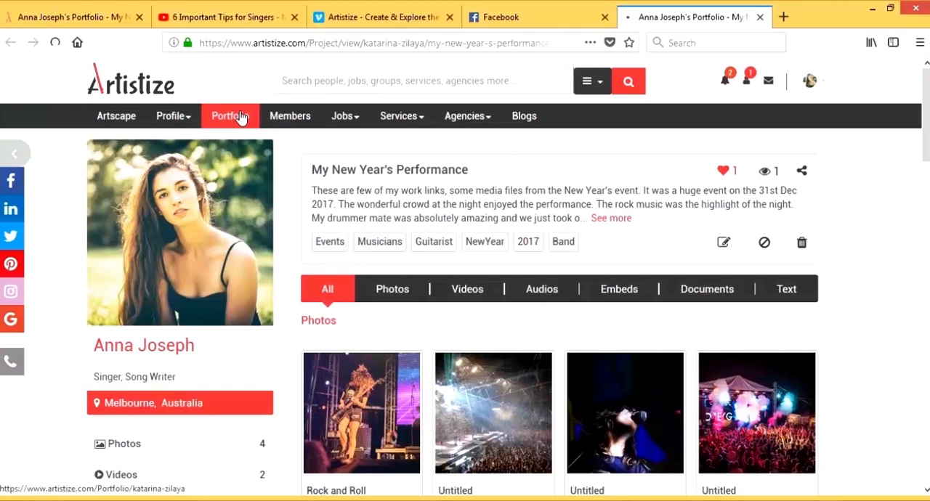
Go to the Portfolio page listing My New Year's Performance with one like and view
left_click(231, 116)
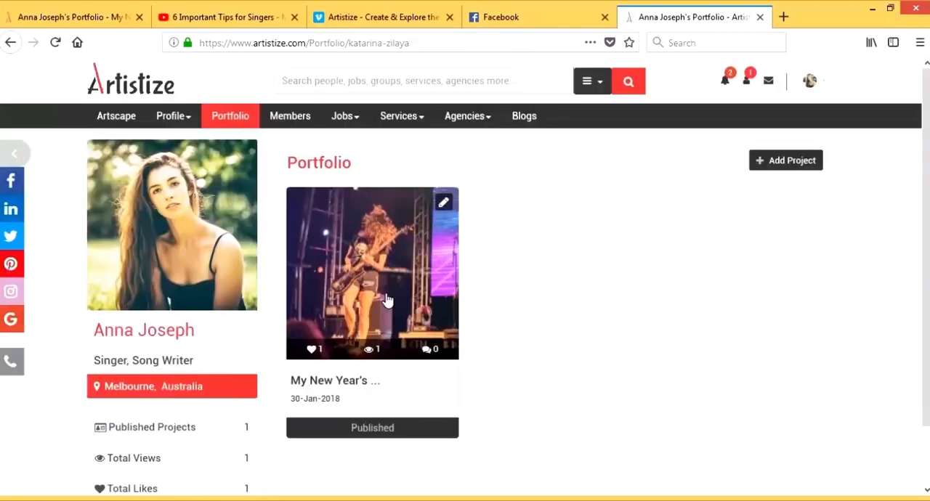
mouse_move(786, 159)
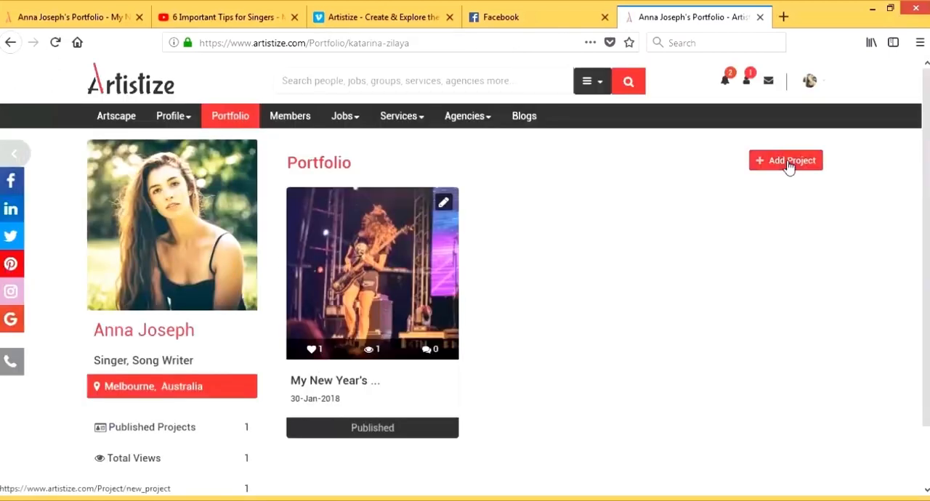